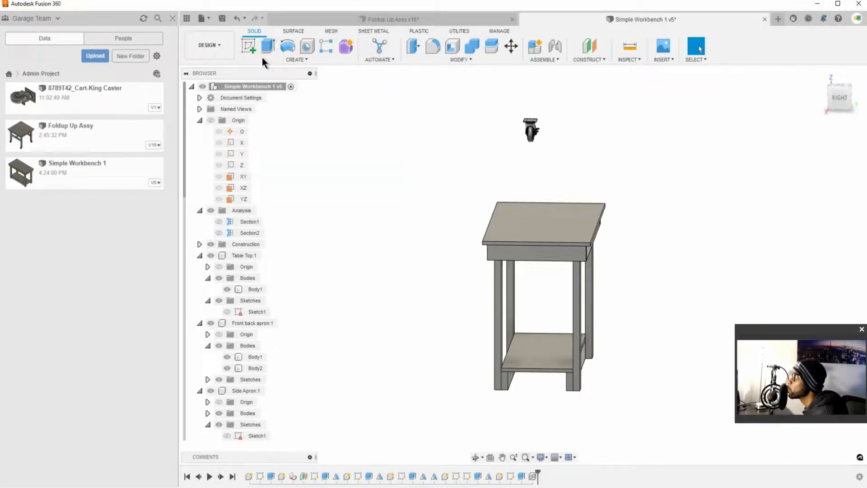
# Step: Start an Assemble Joint with Component 1 snapped on the caster's top plate
pyautogui.click(542, 60)
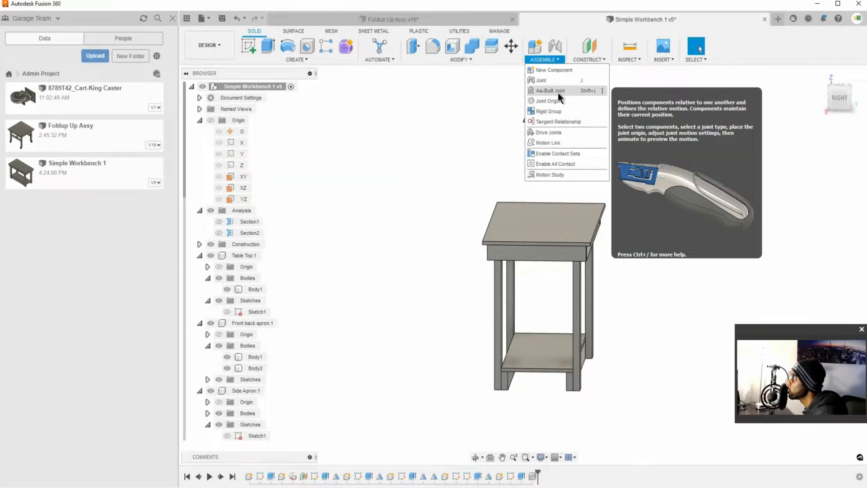
pyautogui.click(540, 80)
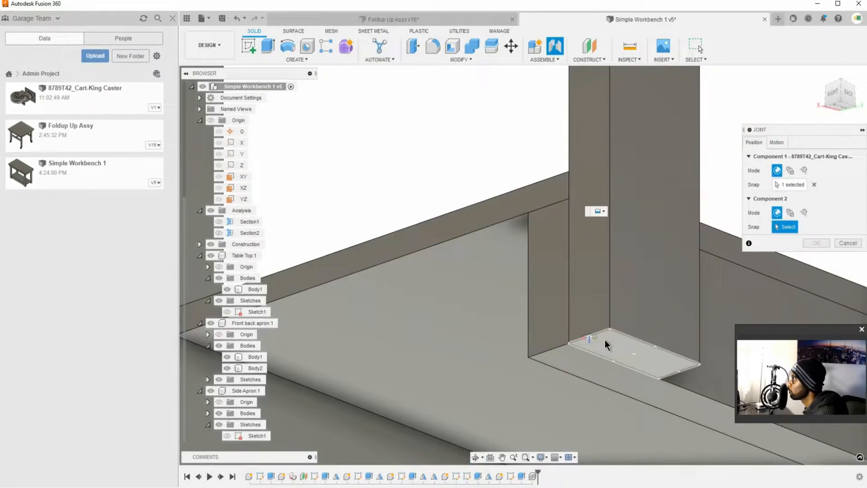
pyautogui.moveTo(608, 338)
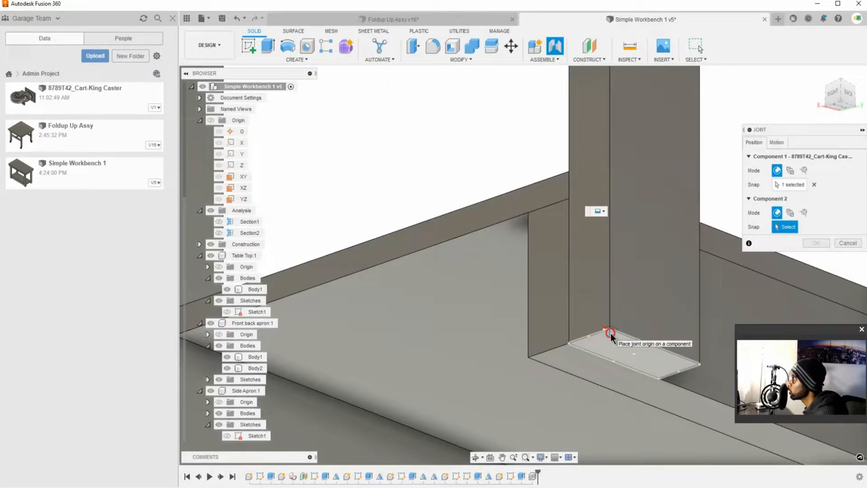
# Step: Snap the caster to the leg's bottom face, flipped at 180 deg, and confirm
pyautogui.click(608, 334)
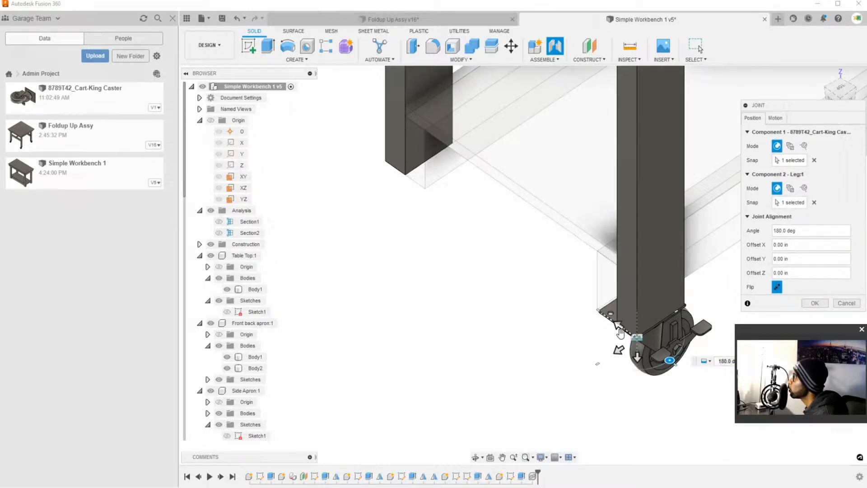
pyautogui.moveTo(605, 315)
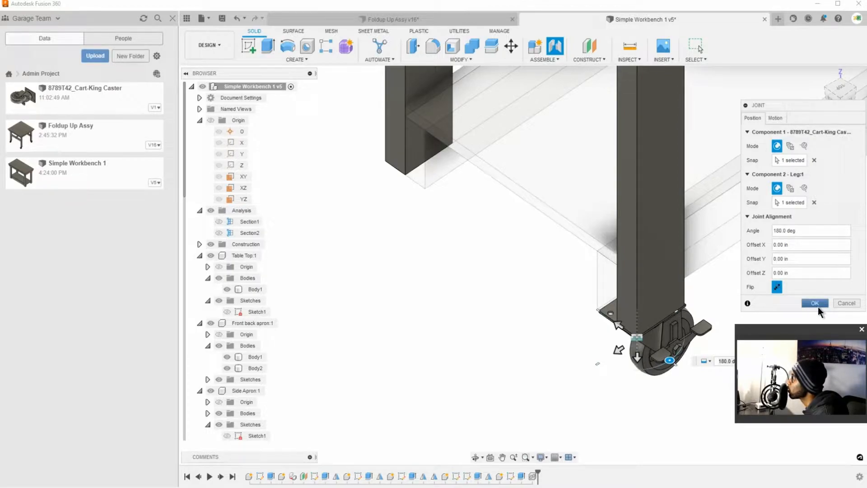
pyautogui.click(814, 303)
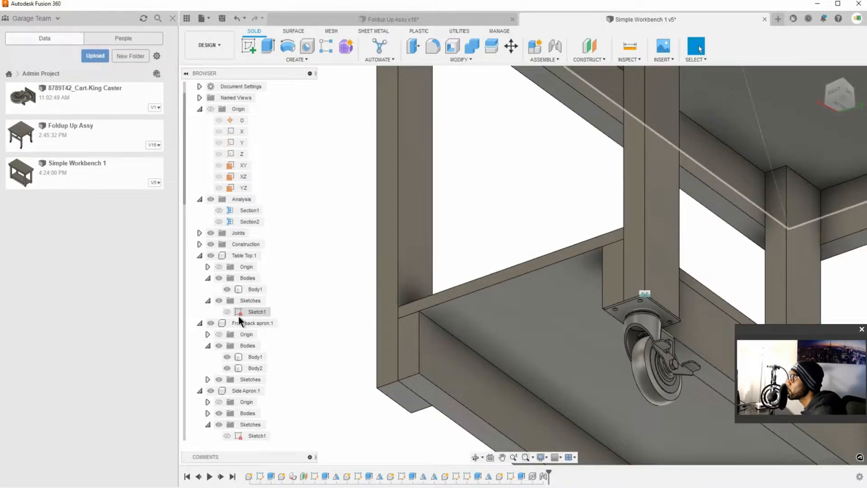
# Step: Check the browser component menus and ground the Bottom Shelf component
pyautogui.click(253, 322)
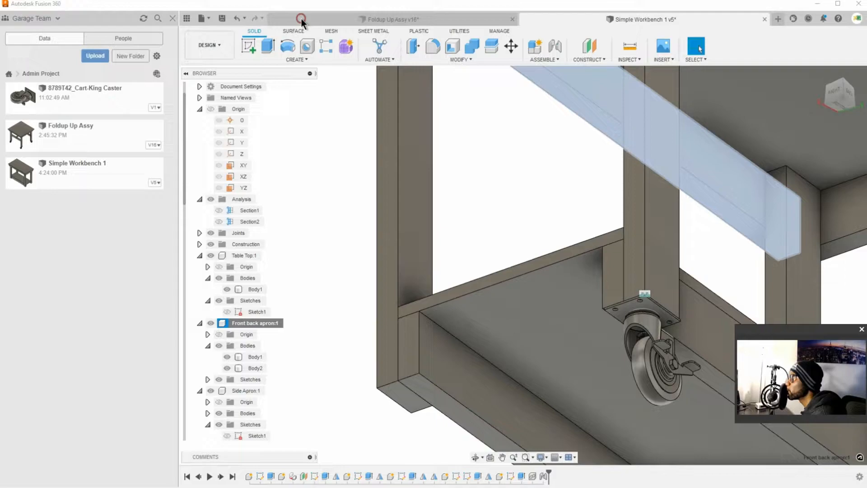
pyautogui.rightClick(246, 367)
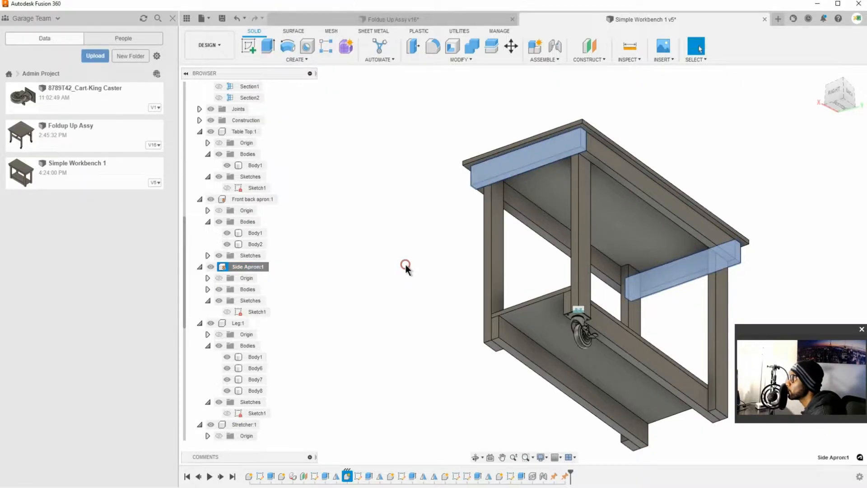
pyautogui.rightClick(237, 322)
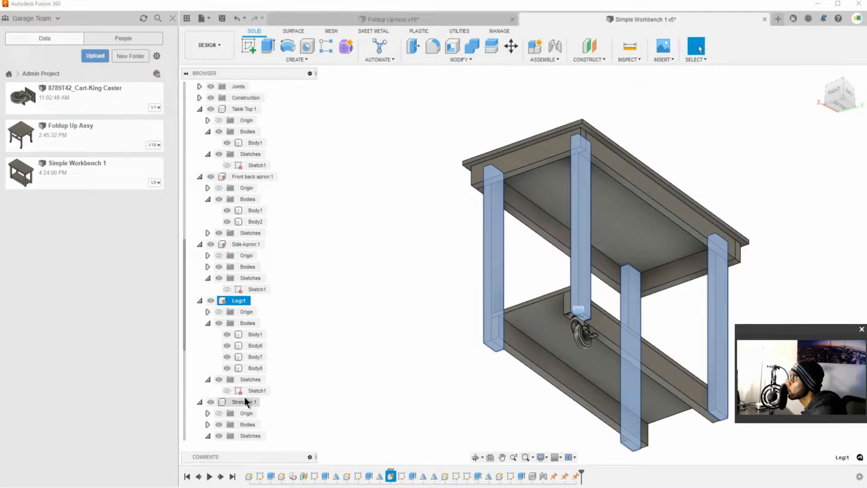
pyautogui.rightClick(243, 402)
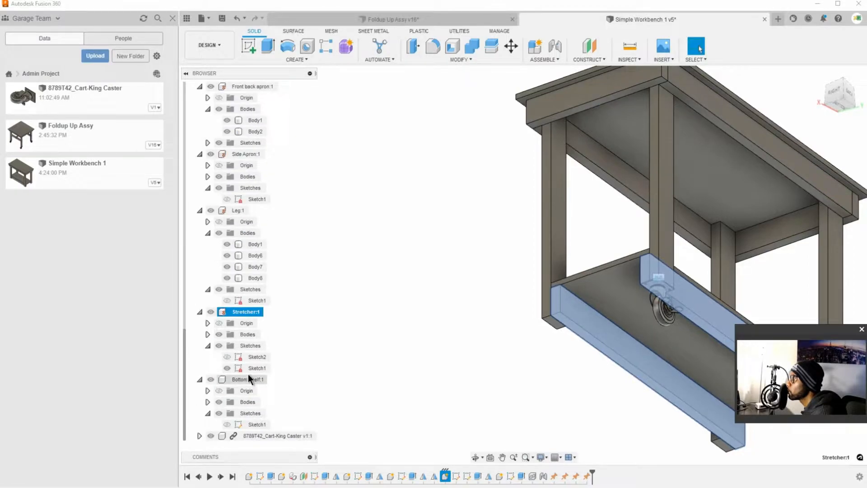
pyautogui.rightClick(243, 379)
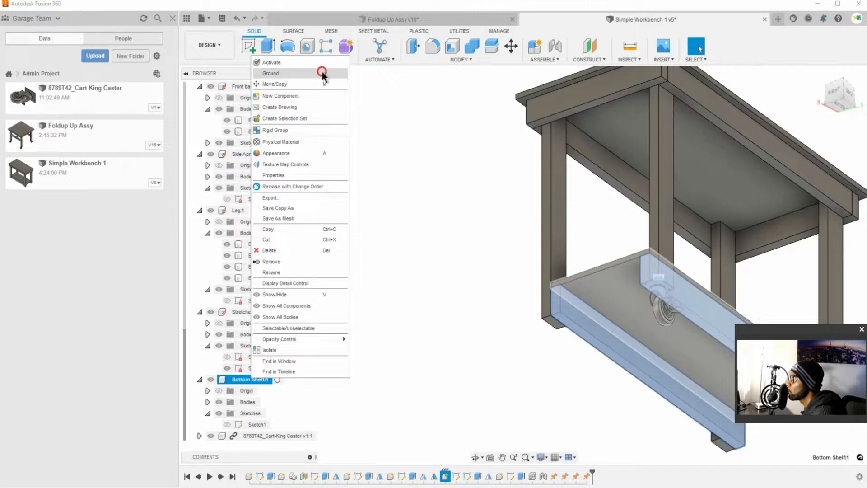
pyautogui.click(270, 73)
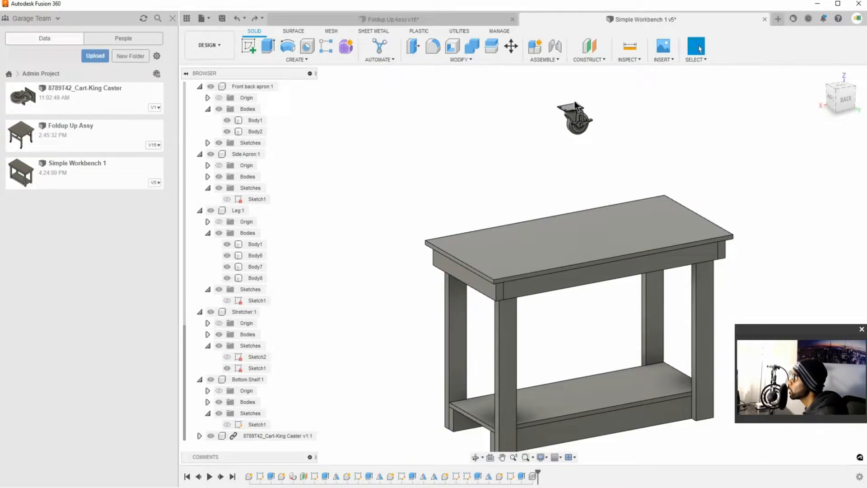
# Step: Start Move/Copy on the caster, switching between rotate and component modes
pyautogui.rightClick(574, 118)
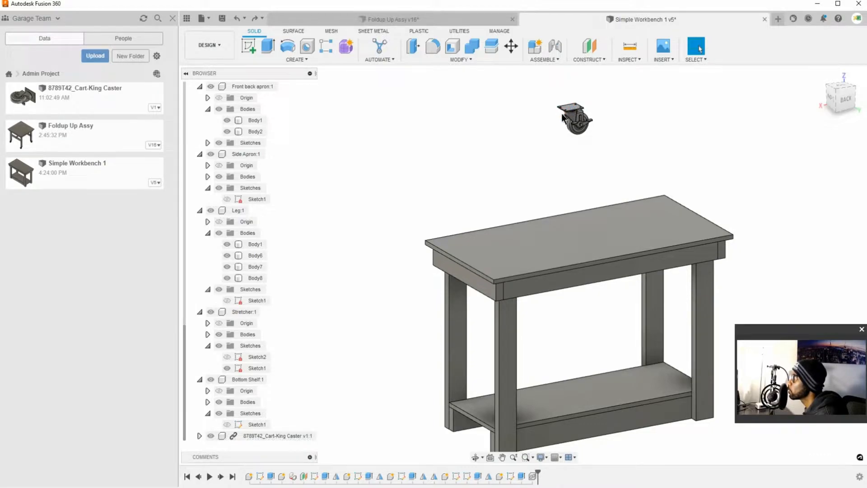
pyautogui.rightClick(574, 116)
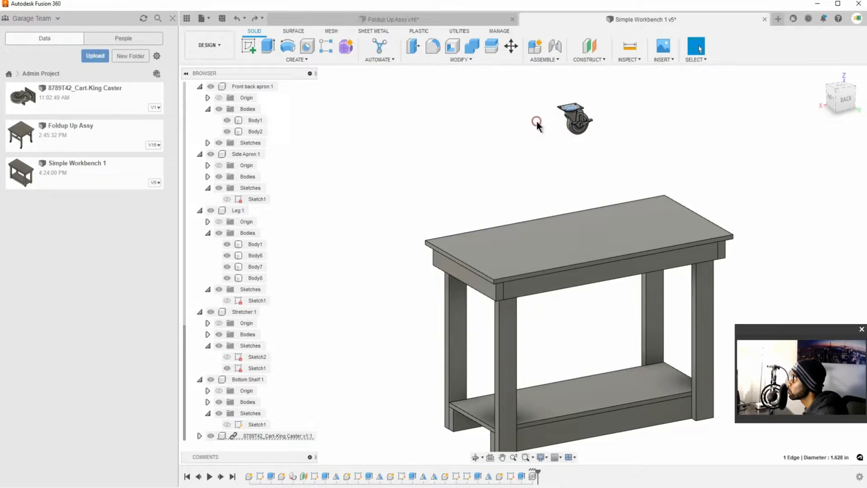
pyautogui.click(510, 46)
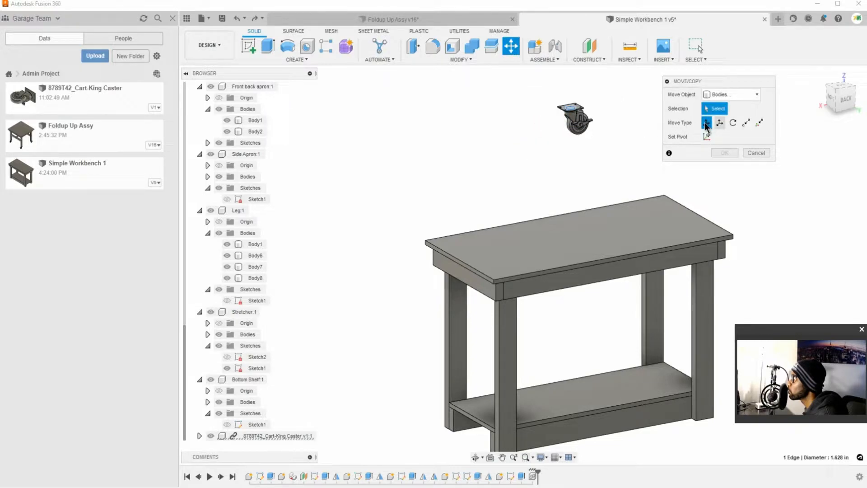
pyautogui.click(733, 123)
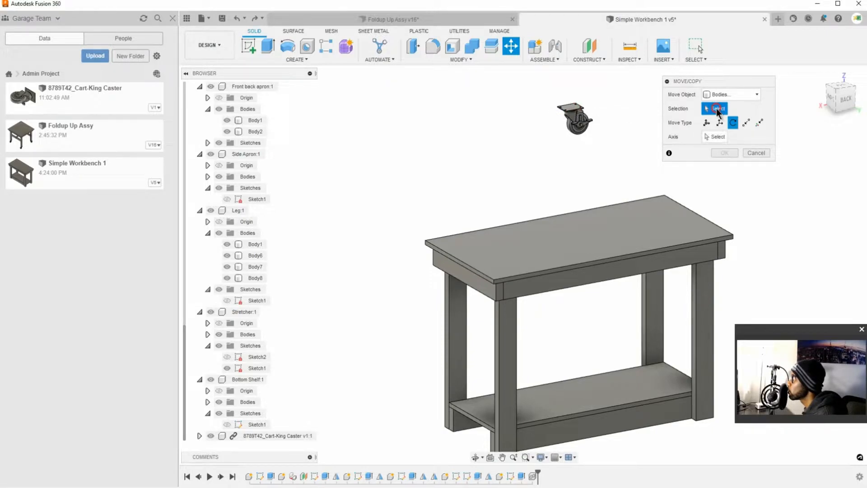
pyautogui.click(729, 93)
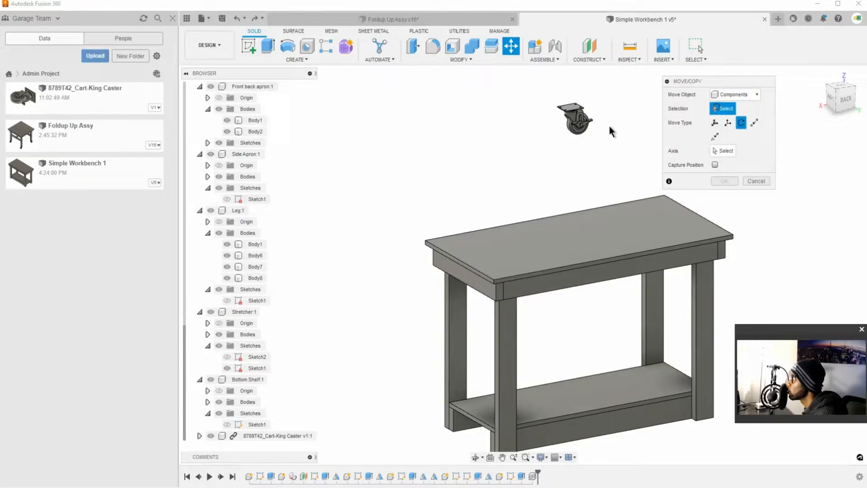
pyautogui.click(574, 116)
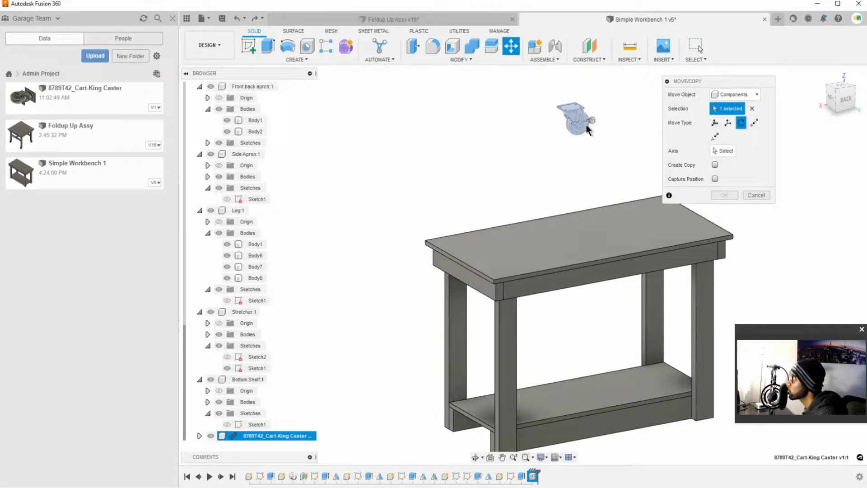
pyautogui.moveTo(581, 125)
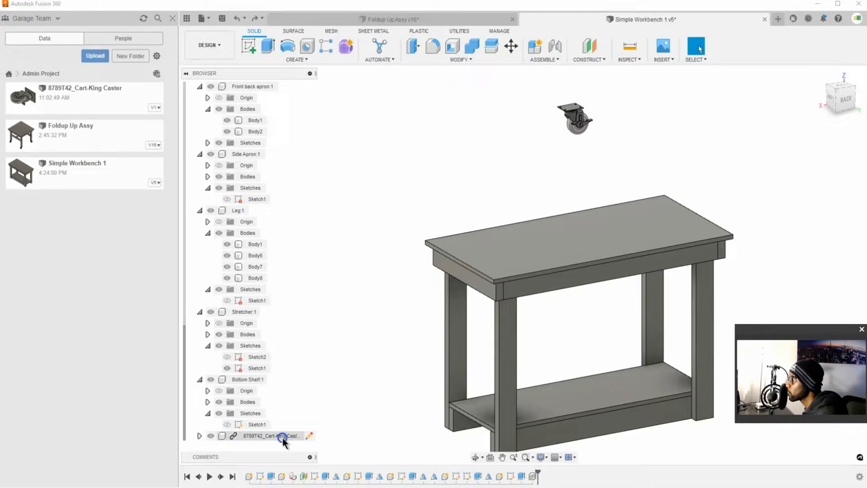
# Step: Move the caster component, rotating it 180° about Y, and confirm
pyautogui.rightClick(270, 436)
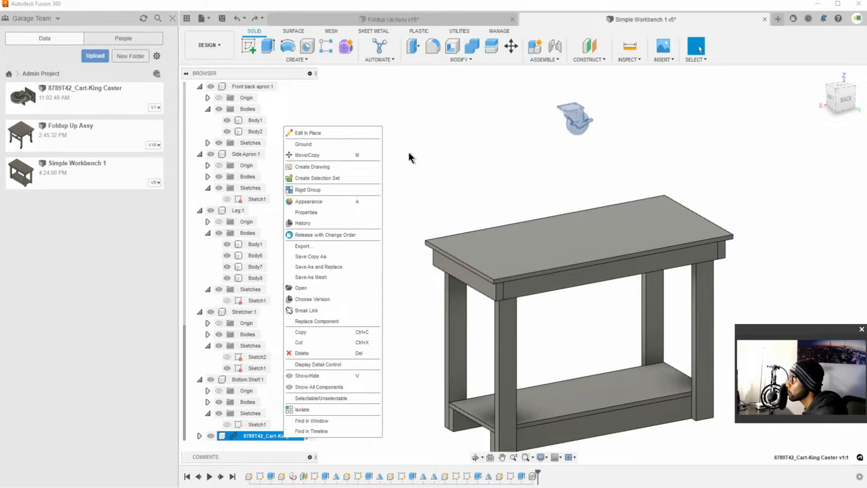
pyautogui.click(308, 155)
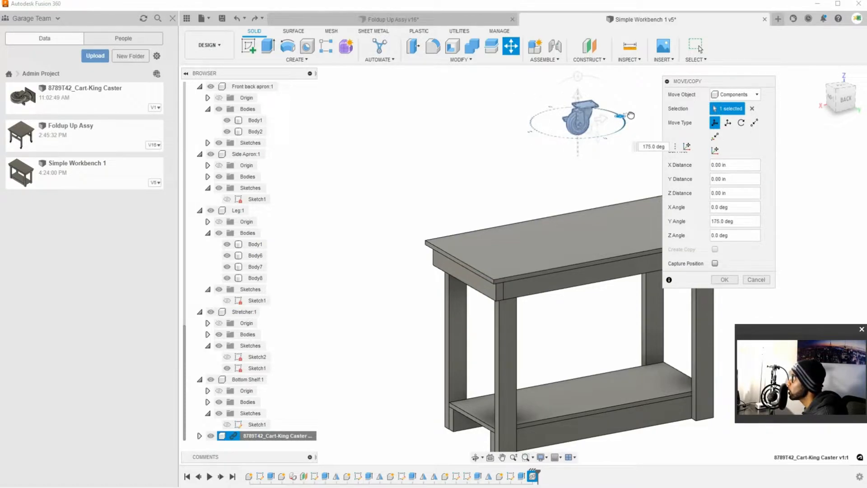
pyautogui.moveTo(630, 115); pyautogui.dragTo(619, 113)
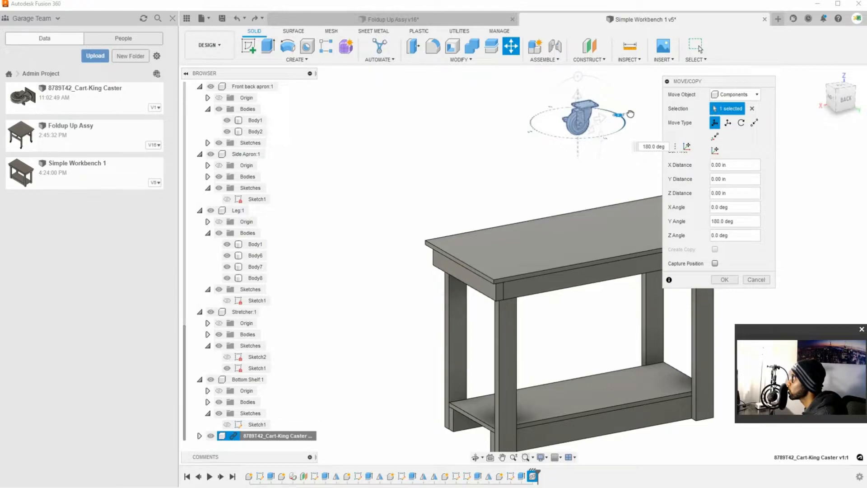
pyautogui.moveTo(628, 115); pyautogui.dragTo(553, 108)
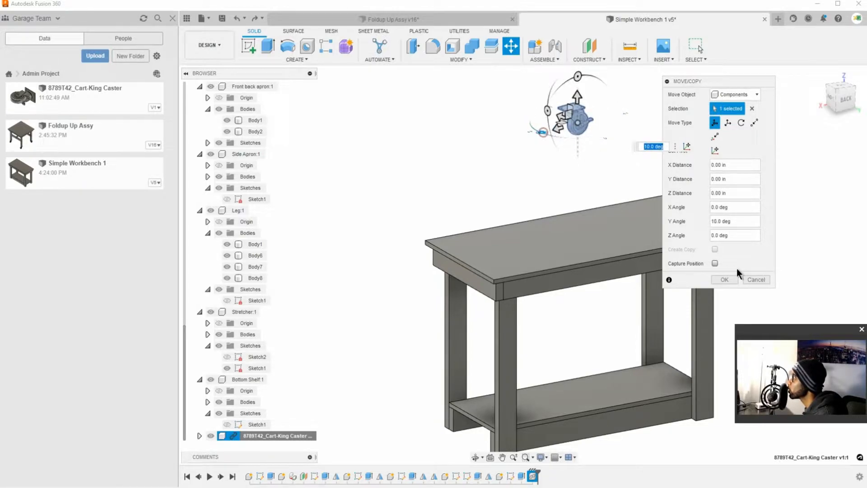
pyautogui.click(724, 279)
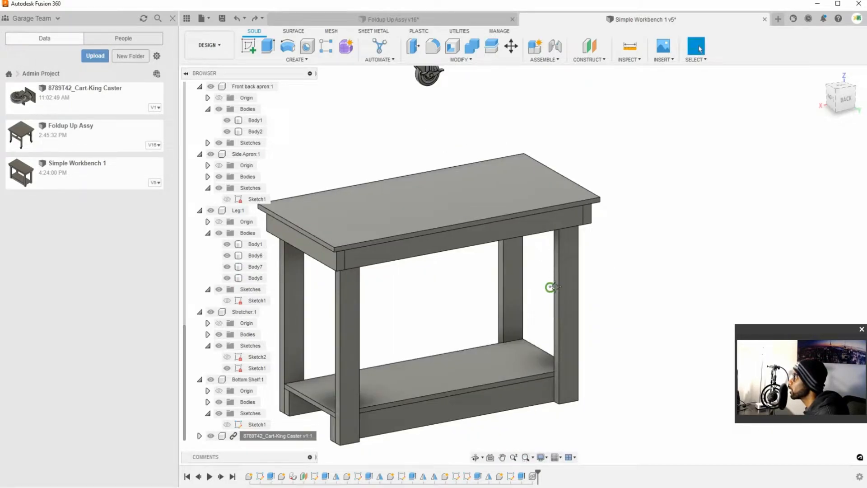
# Step: Joint the caster plate corner to the leg's bottom corner
pyautogui.click(542, 49)
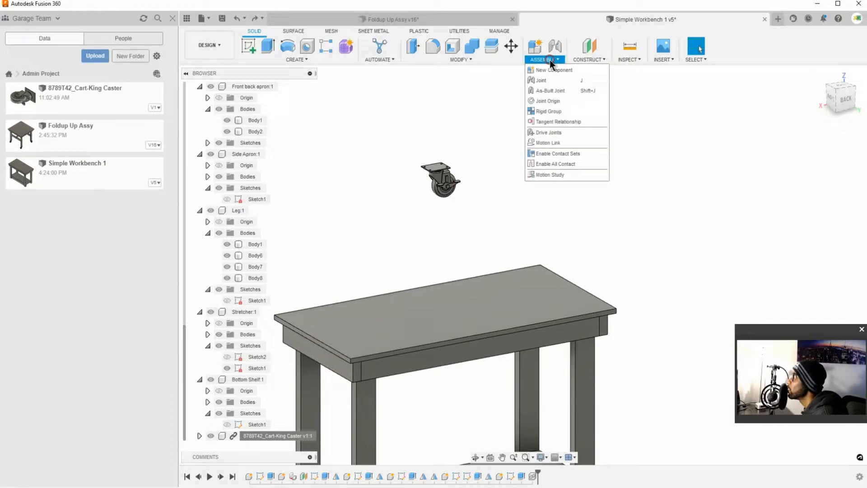
pyautogui.click(540, 81)
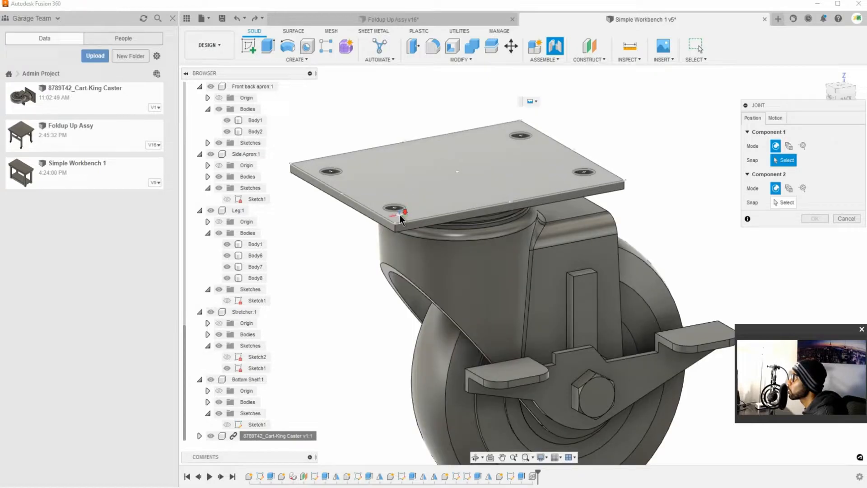
pyautogui.click(395, 212)
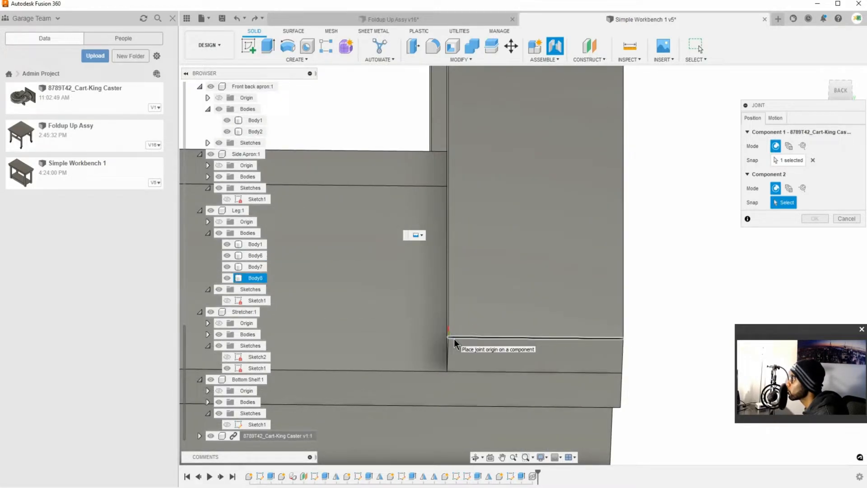
pyautogui.click(449, 337)
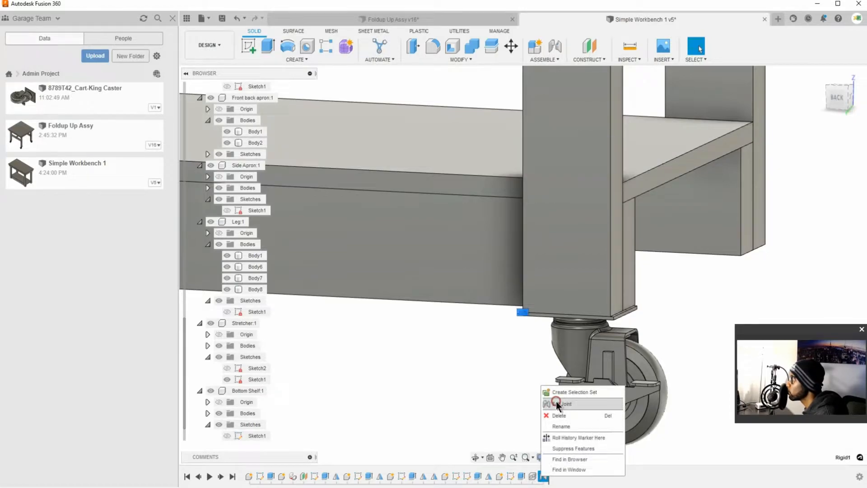
# Step: Edit the caster joint and pick a new plate-corner origin
pyautogui.click(562, 403)
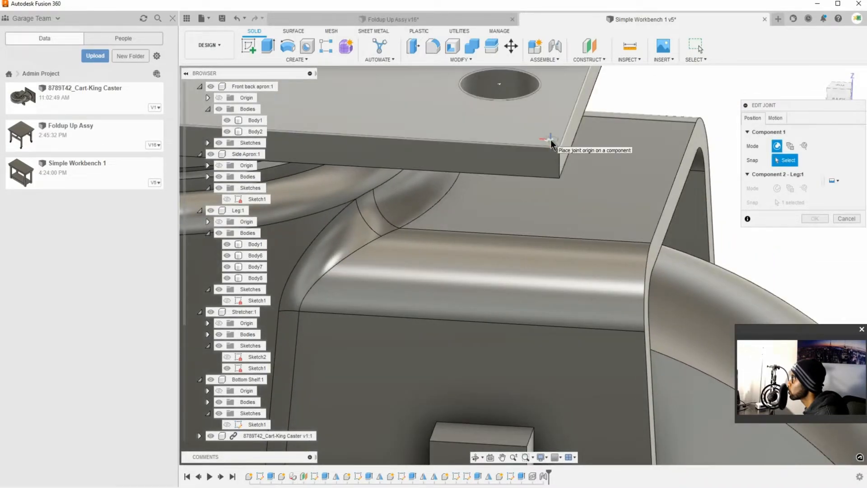
pyautogui.click(550, 141)
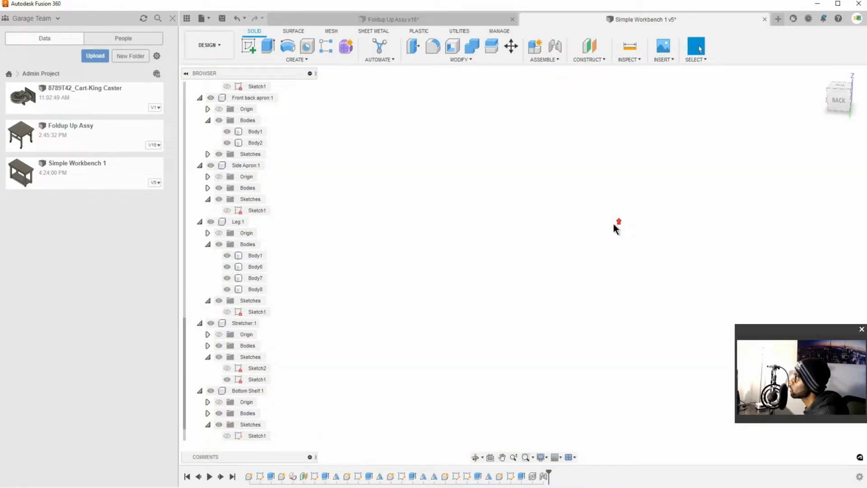
pyautogui.moveTo(667, 341)
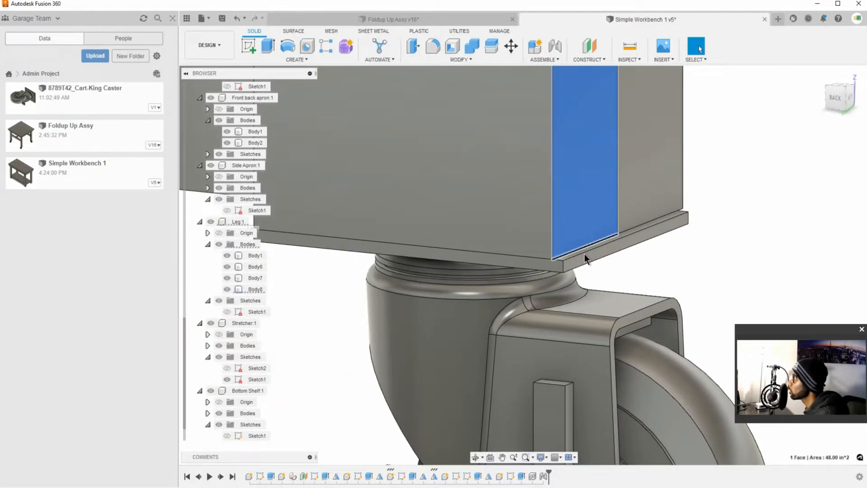
# Step: Clear the leg face selection and open the timeline joint's context menu
pyautogui.click(586, 265)
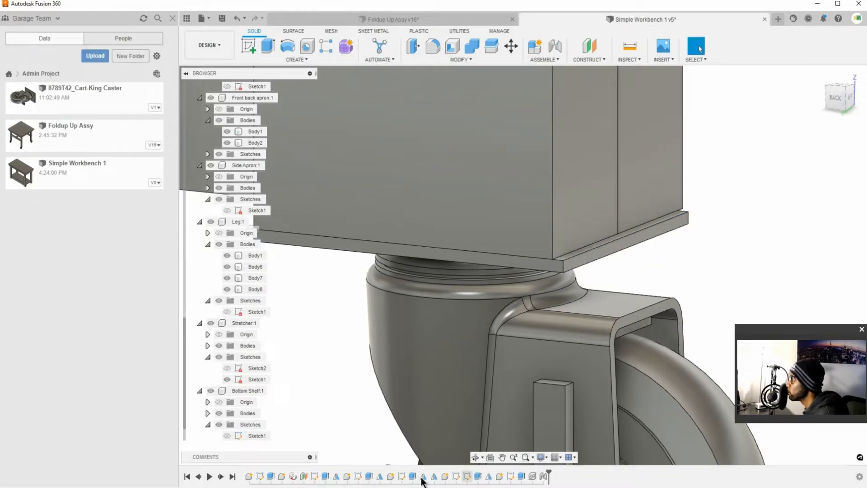
pyautogui.rightClick(536, 475)
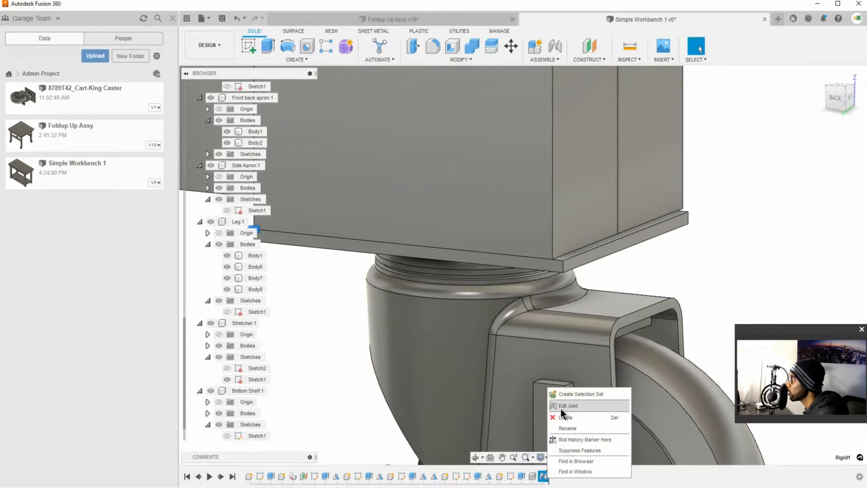
# Step: Set the caster joint's Offset X to 0.125 in, then close the leg face measurement
pyautogui.click(566, 405)
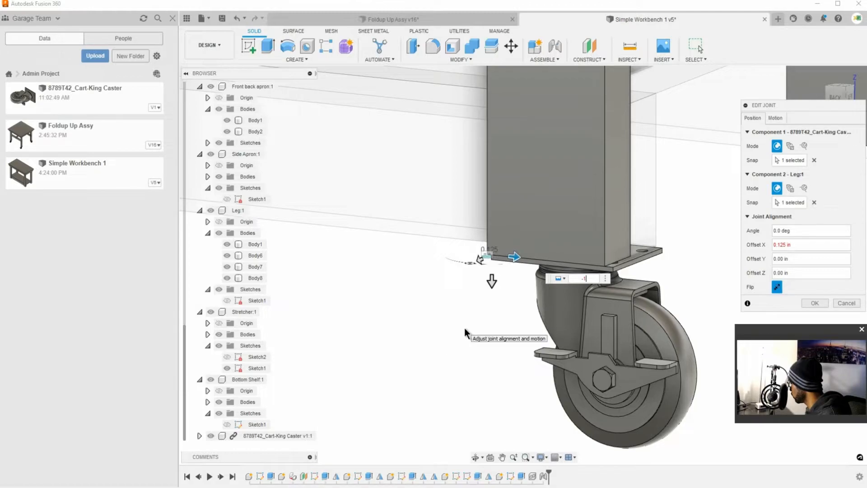
pyautogui.click(813, 303)
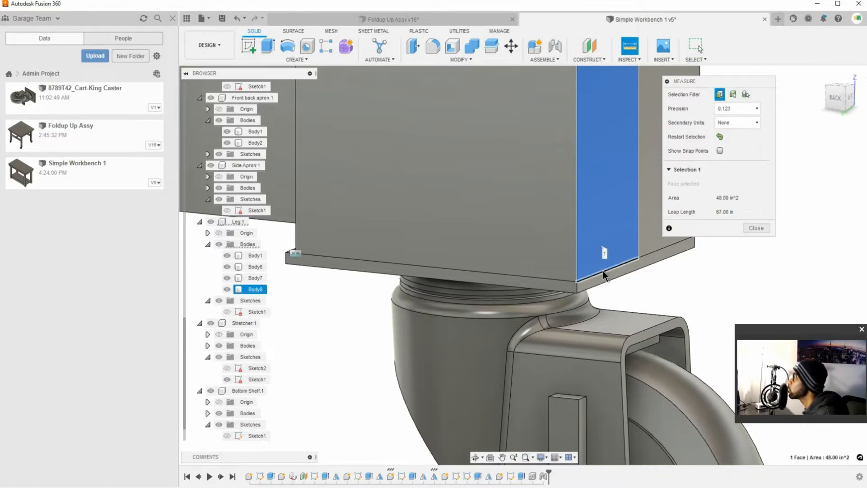
pyautogui.click(599, 282)
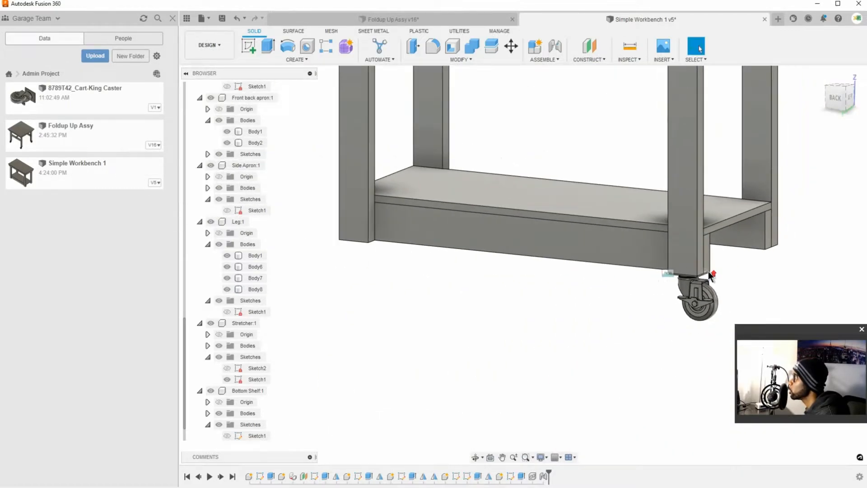
# Step: Mirror the caster component across a plane under the other front leg
pyautogui.click(297, 60)
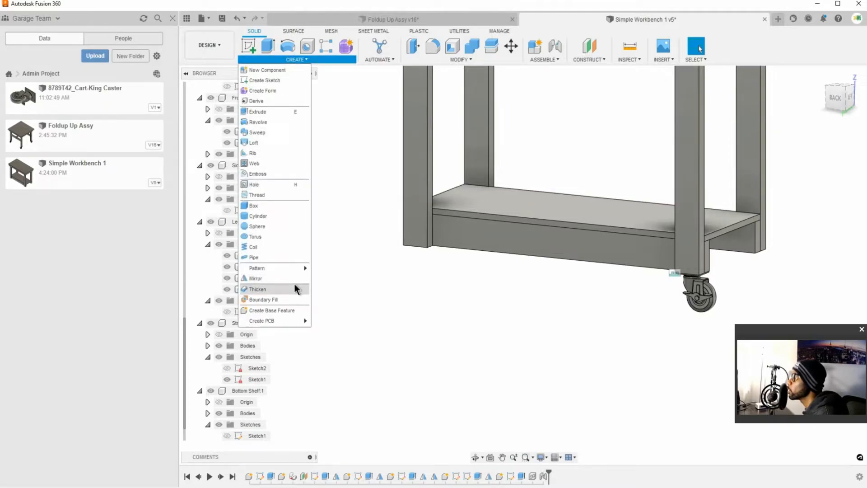
pyautogui.moveTo(255, 278)
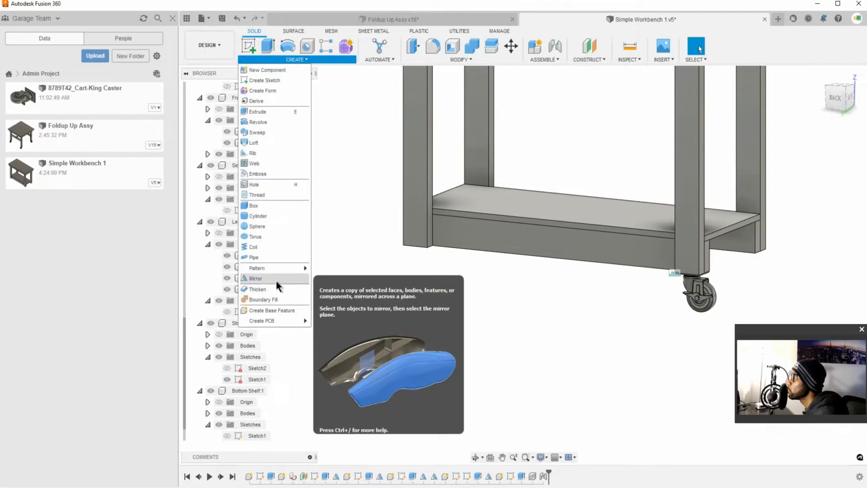
pyautogui.click(255, 278)
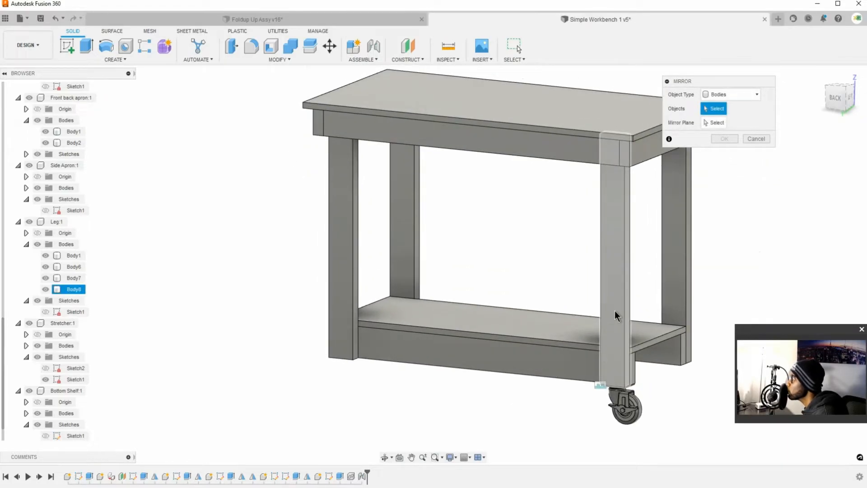
pyautogui.click(756, 94)
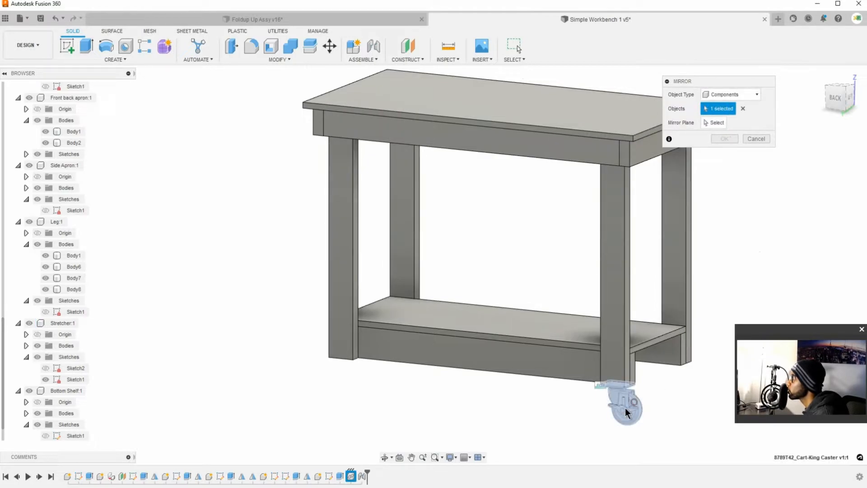
pyautogui.click(716, 123)
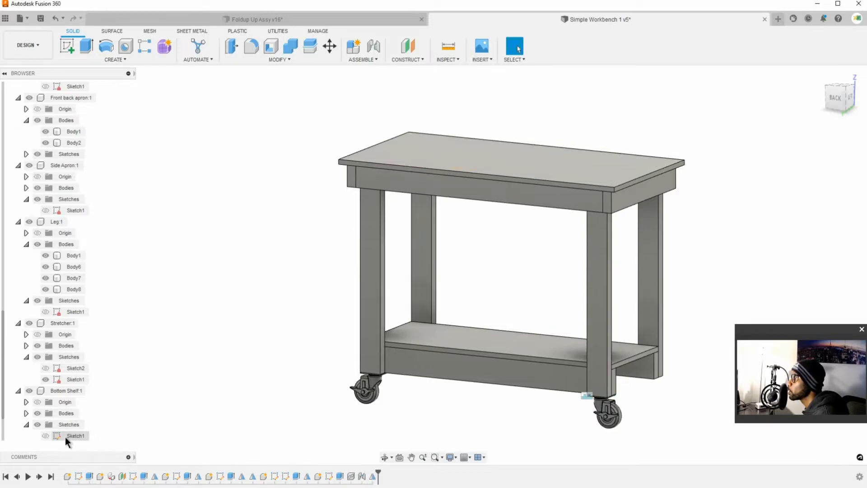
# Step: Mirror both casters to the back legs and orbit to verify all four
pyautogui.click(115, 59)
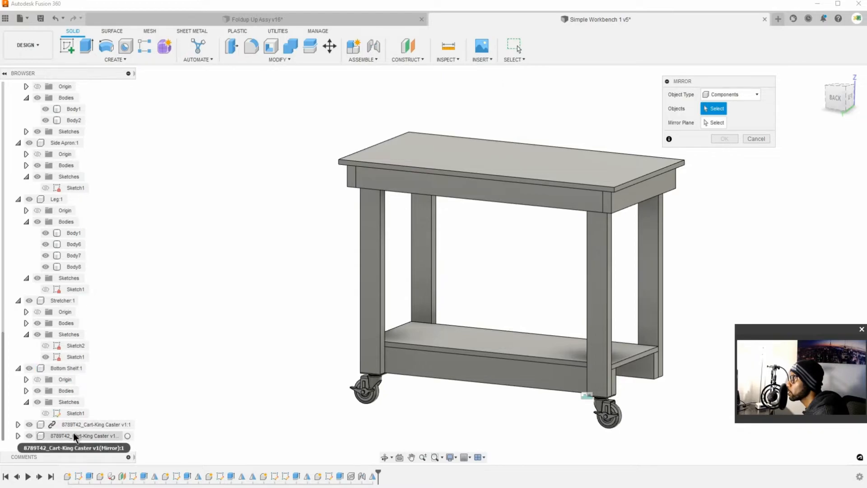
pyautogui.click(96, 424)
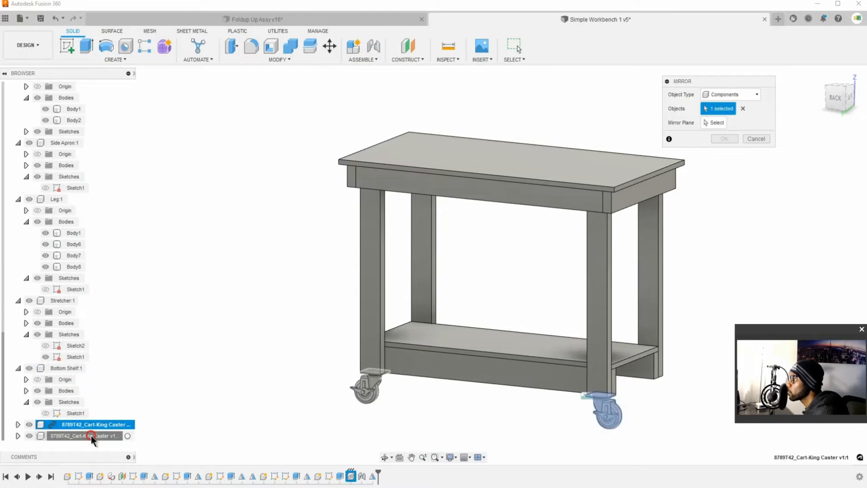
pyautogui.click(83, 436)
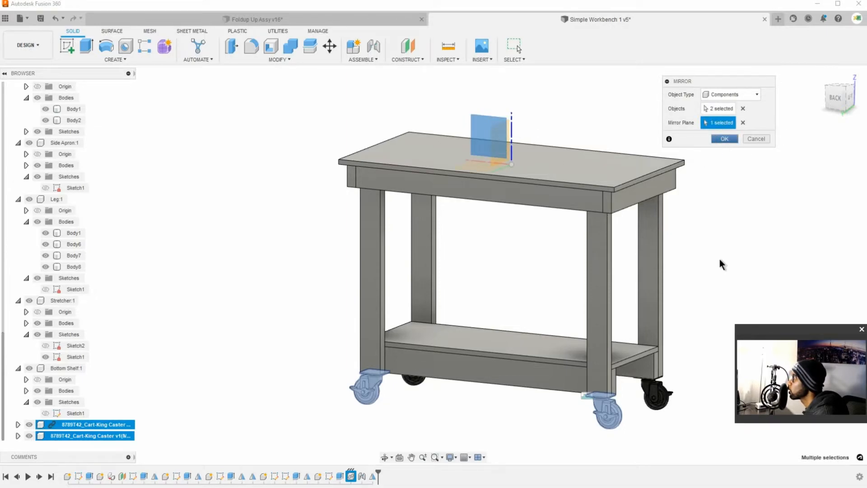
pyautogui.click(724, 138)
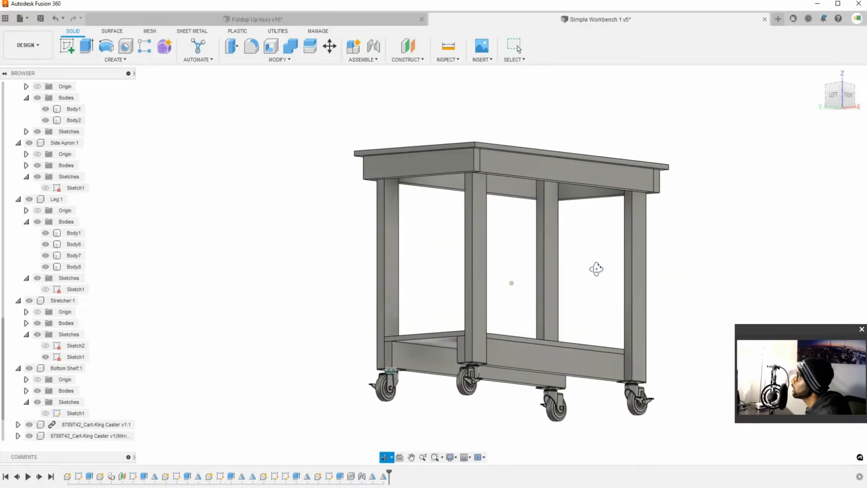
pyautogui.moveTo(596, 268); pyautogui.dragTo(547, 279)
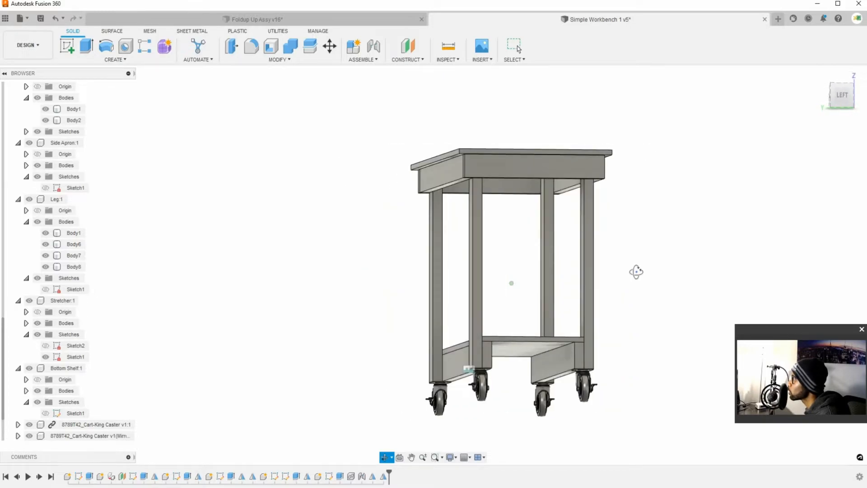
pyautogui.moveTo(636, 271); pyautogui.dragTo(756, 280)
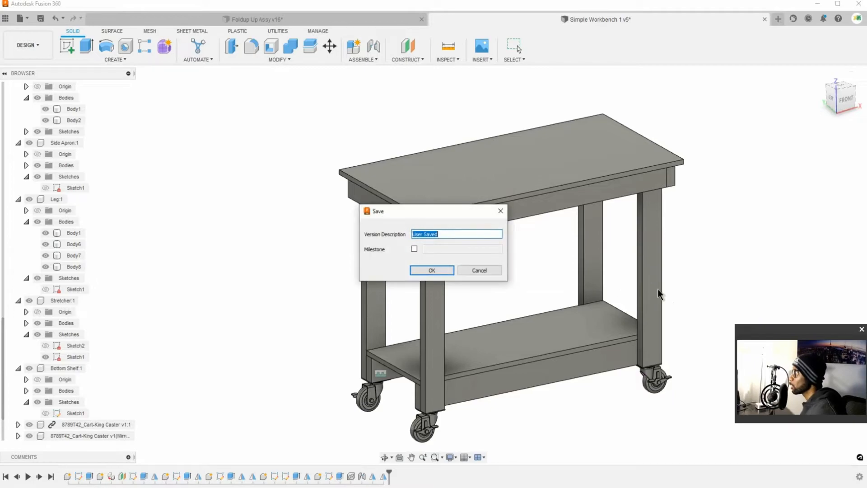
# Step: Save the four-caster workbench as version 6 and scroll the view
pyautogui.click(431, 270)
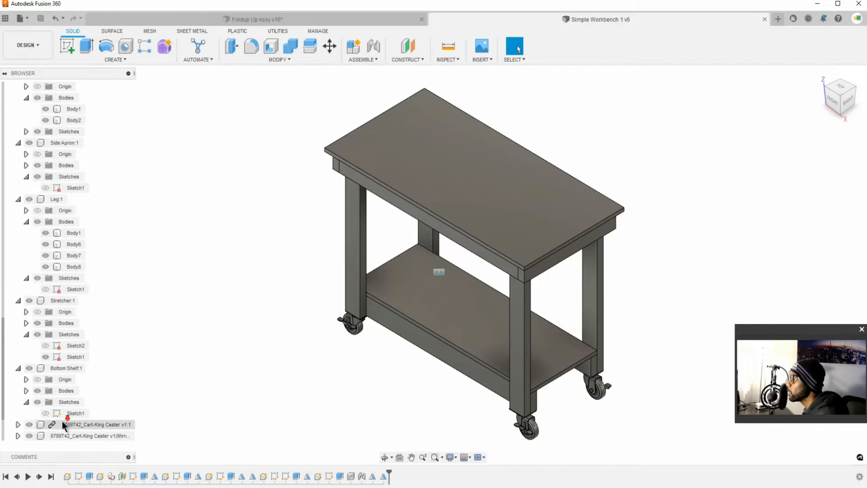
pyautogui.scroll(-3)
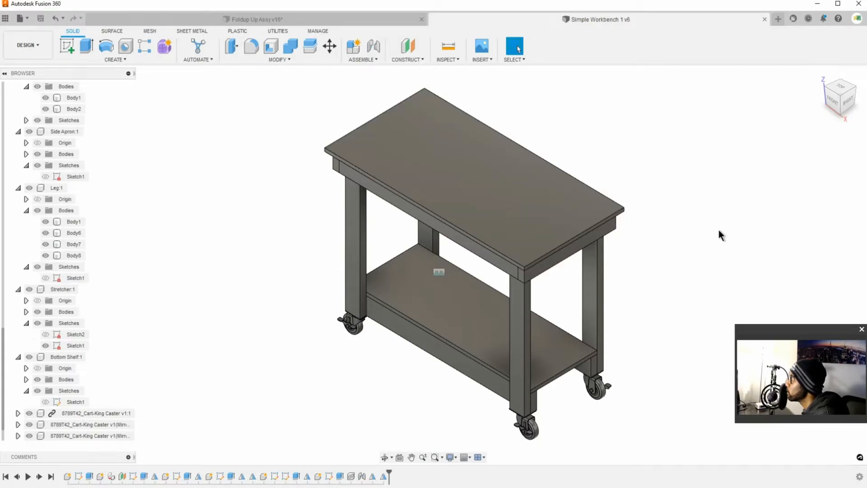
pyautogui.moveTo(763, 202)
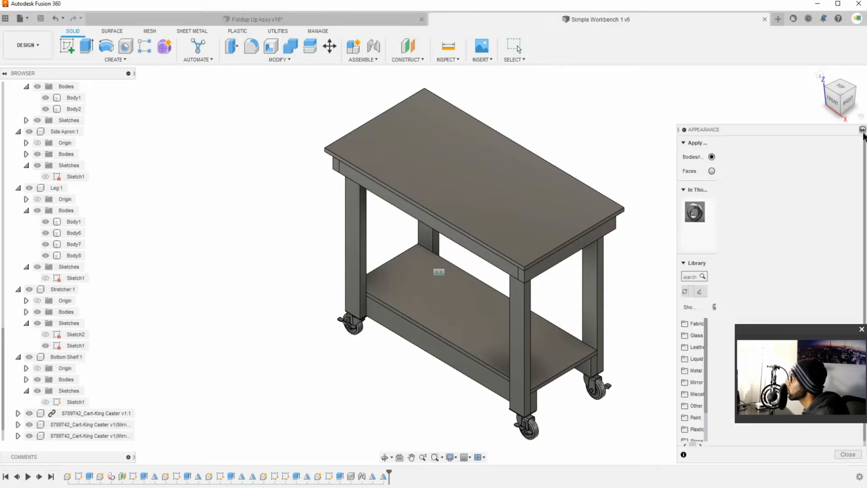
# Step: Search the appearance library for 'pine' and drag the Pine swatch onto the bench
pyautogui.click(707, 275)
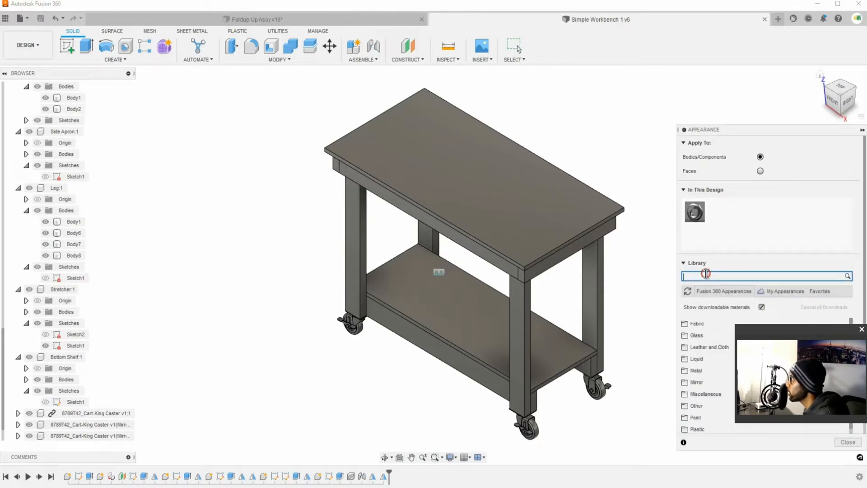
pyautogui.write('pine')
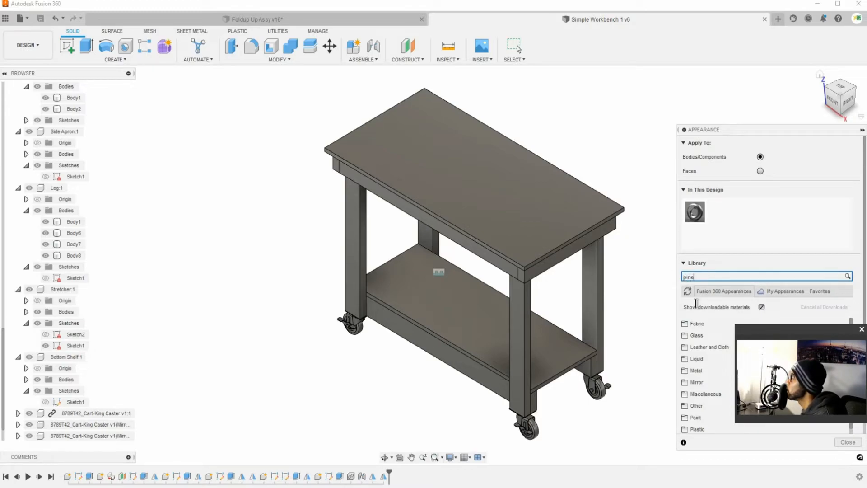
pyautogui.write('pine')
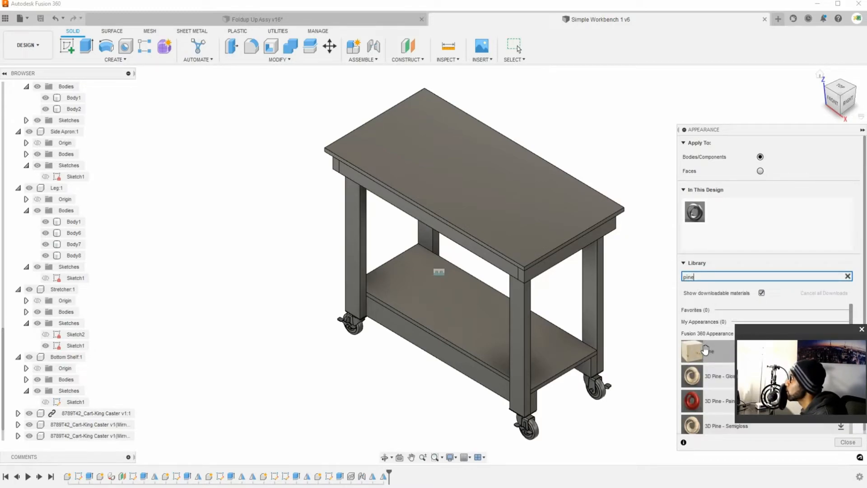
pyautogui.moveTo(704, 350); pyautogui.dragTo(558, 216)
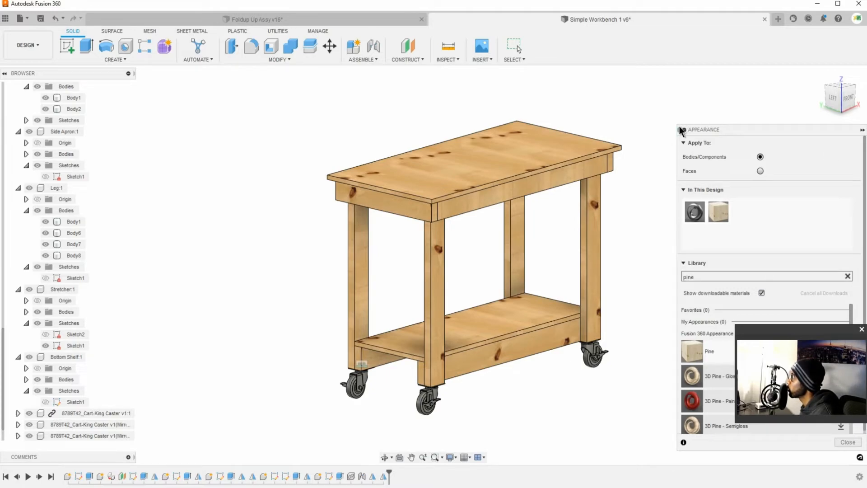
pyautogui.click(682, 130)
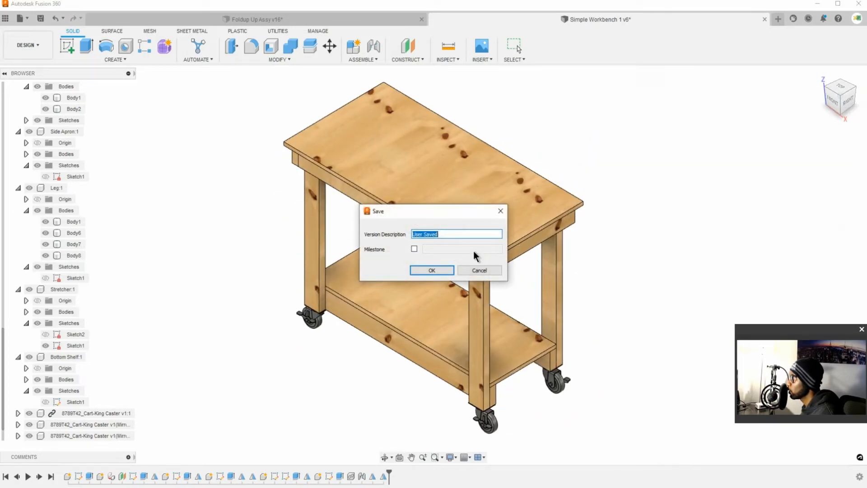
# Step: Confirm saving the pine-finished workbench as version 7
pyautogui.click(431, 270)
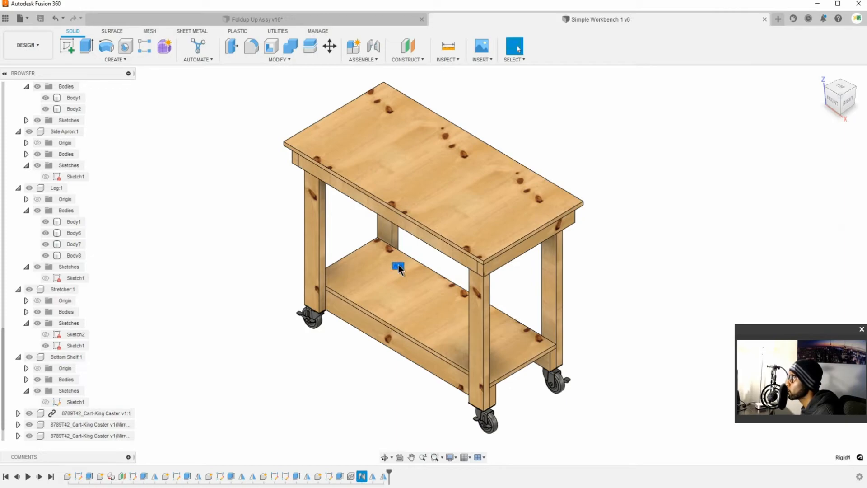
pyautogui.rightClick(398, 265)
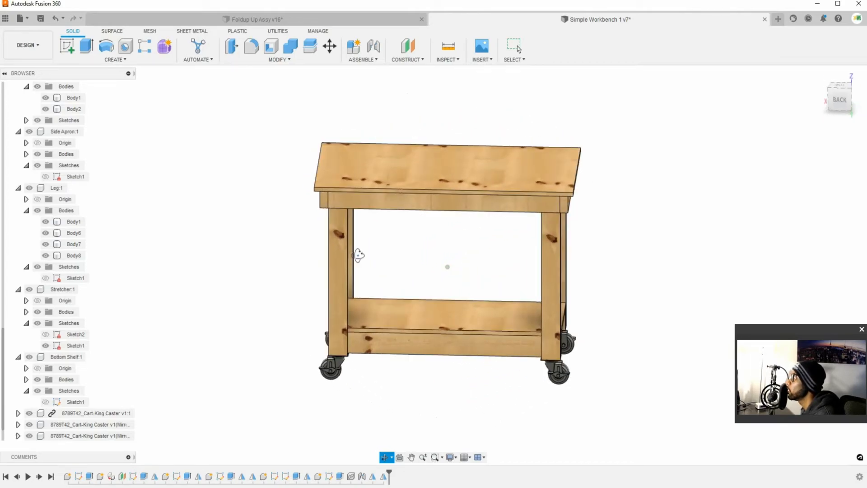
# Step: Orbit the bench to its front, a three-quarter view, and the back corner
pyautogui.moveTo(358, 255); pyautogui.dragTo(469, 246)
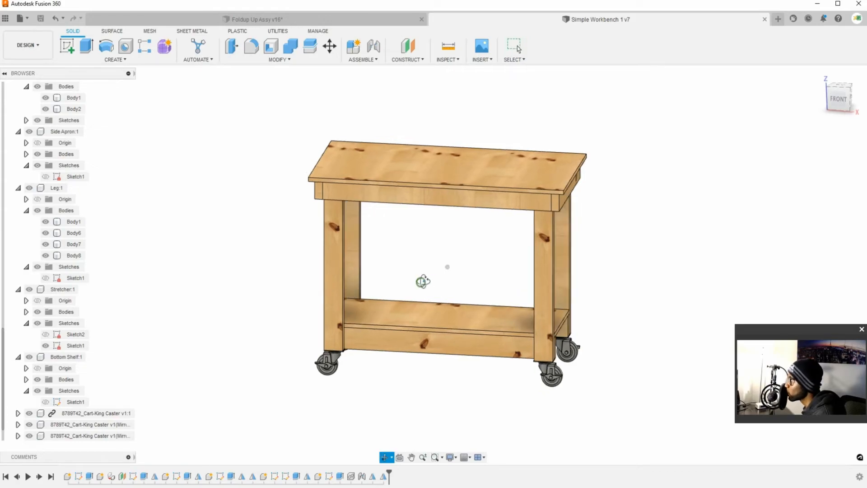
pyautogui.moveTo(423, 281); pyautogui.dragTo(478, 282)
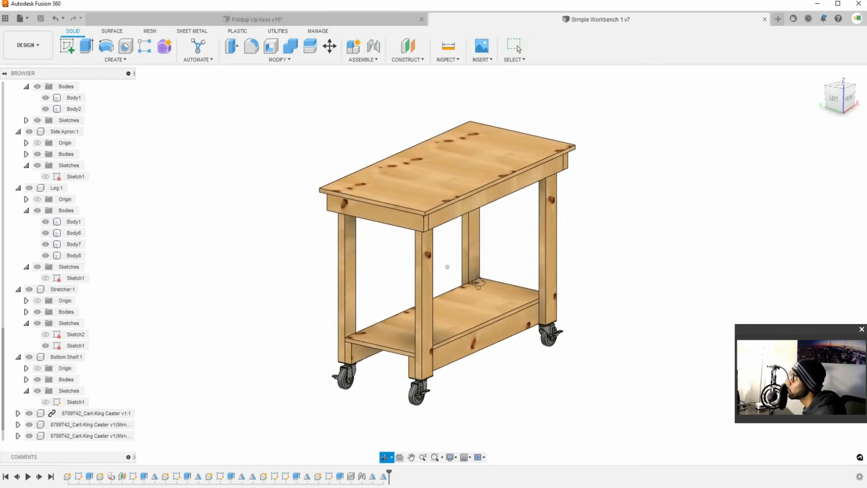
pyautogui.moveTo(448, 267); pyautogui.dragTo(535, 283)
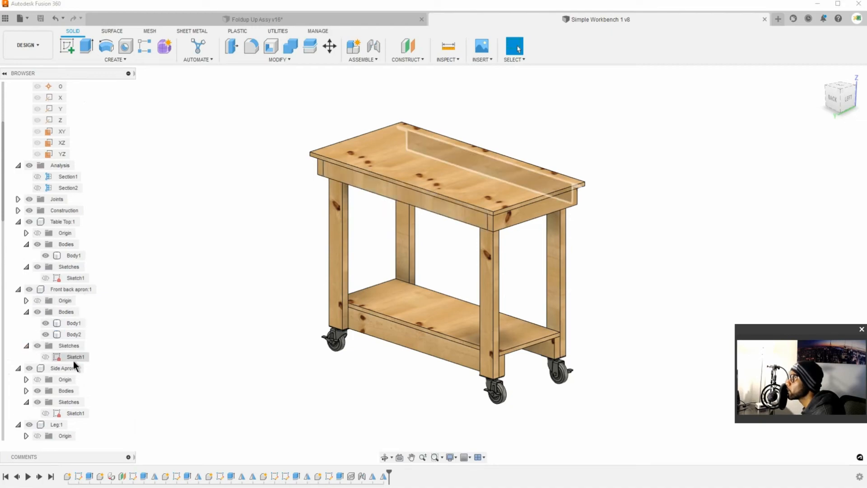
# Step: Edit Sketch1 under the Front back apron component from the browser
pyautogui.rightClick(76, 357)
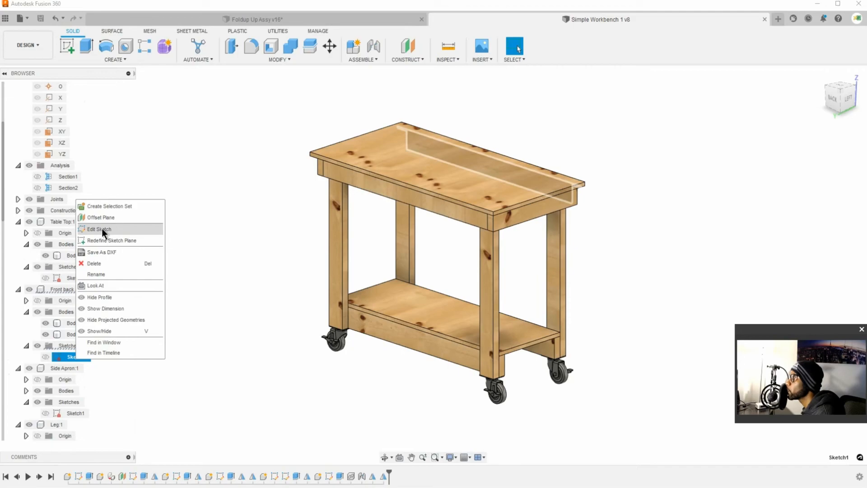
pyautogui.click(99, 229)
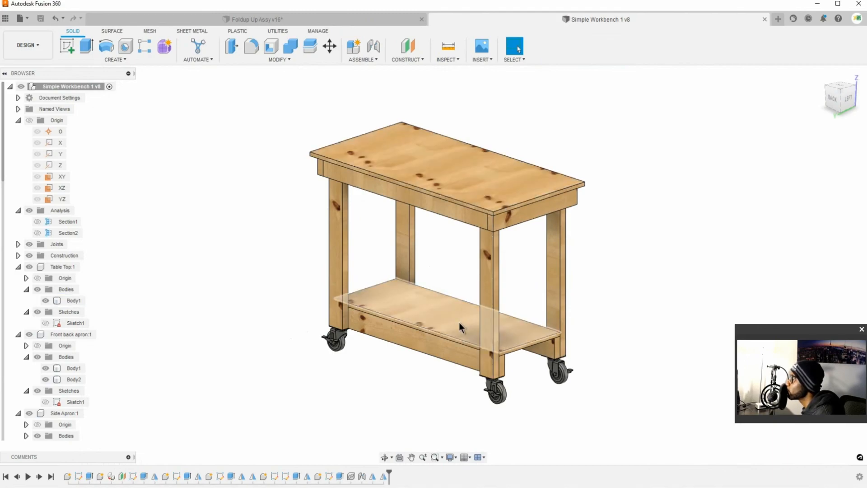
pyautogui.moveTo(519, 345)
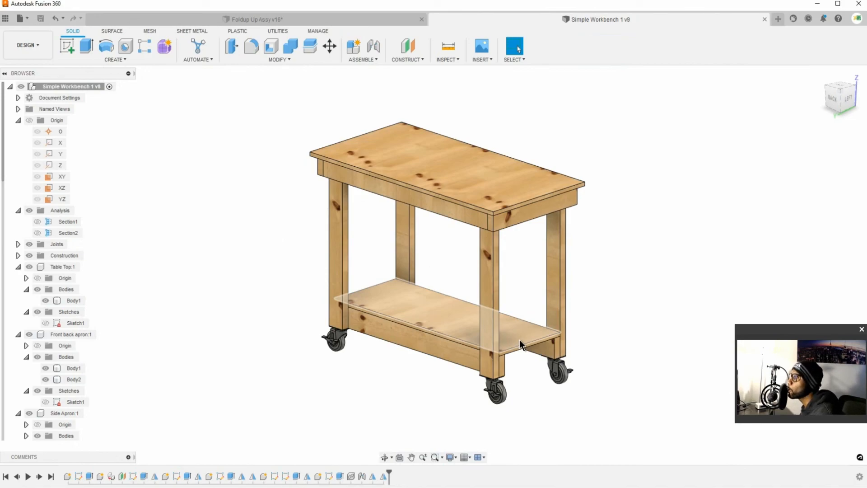
pyautogui.moveTo(524, 344)
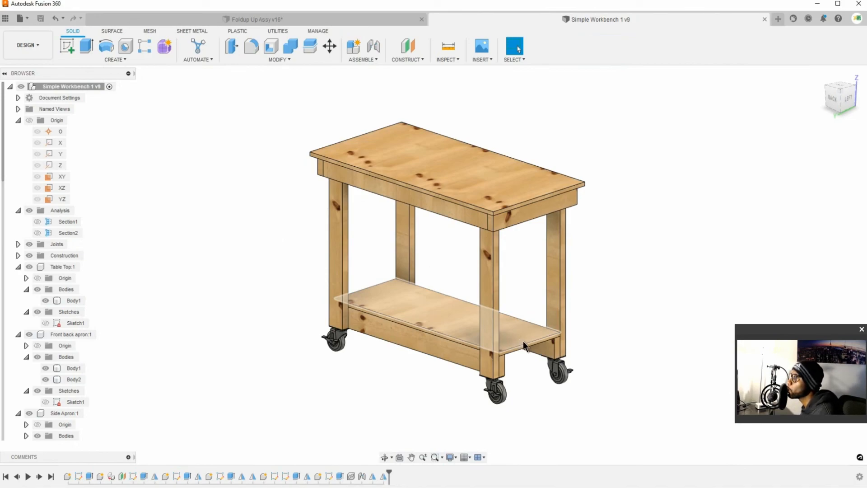